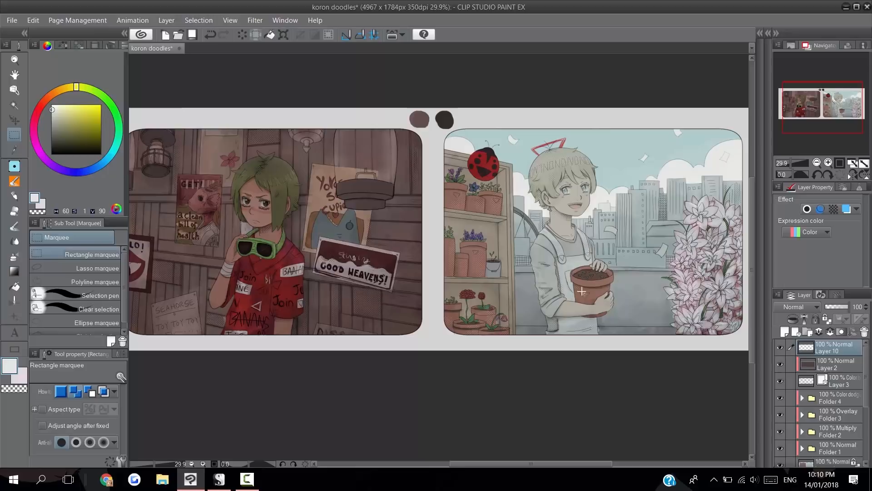
{"action": "mouse_move", "coordinate": [480, 414]}
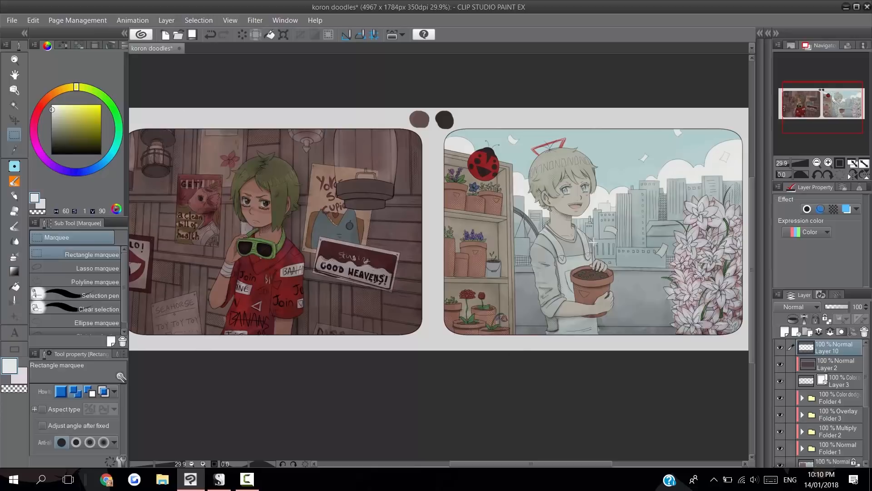
{"action": "mouse_move", "coordinate": [433, 286]}
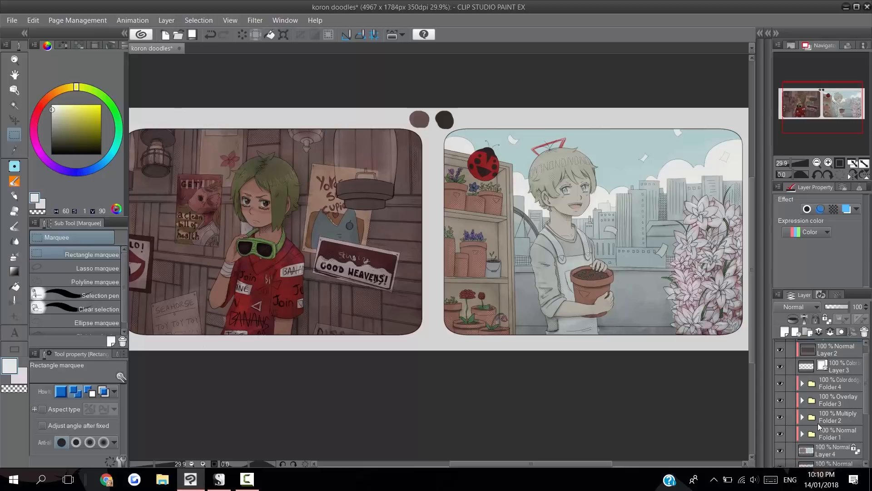
Step: Expand Folder 2 (Multiply) to reveal Layer 21 and Layer 13
{"action": "left_click", "coordinate": [803, 416]}
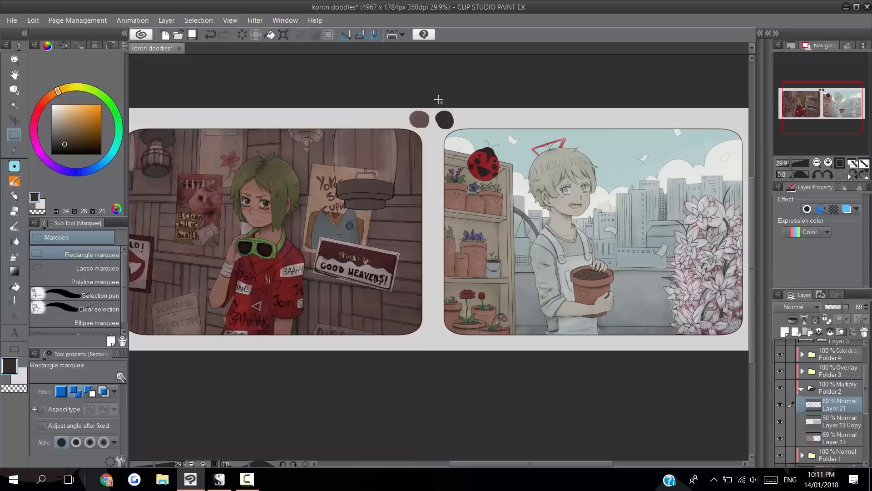
{"action": "mouse_move", "coordinate": [451, 104]}
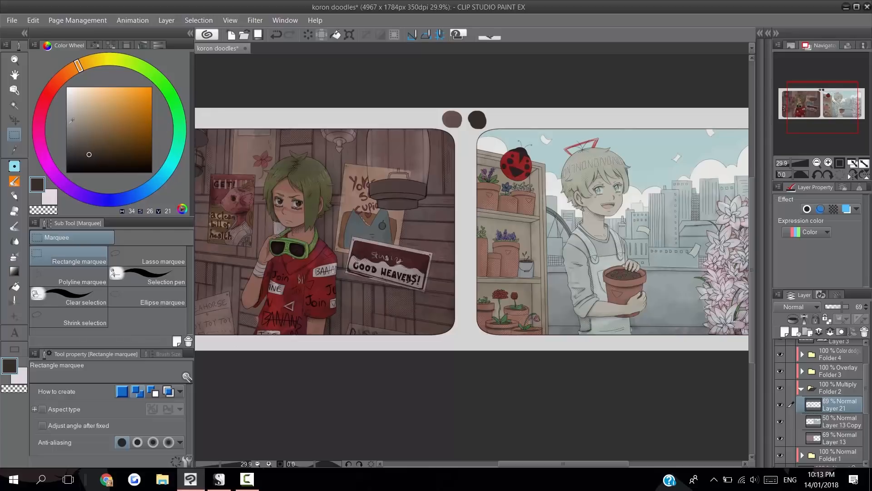
{"action": "mouse_move", "coordinate": [55, 128]}
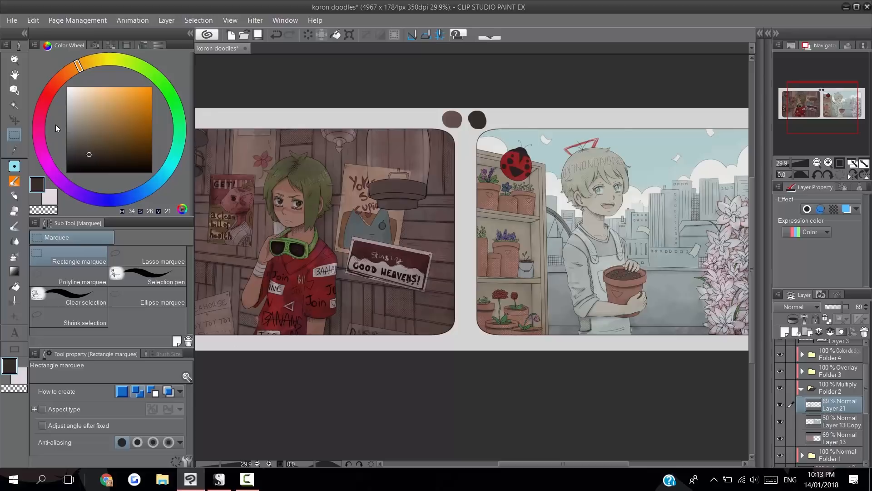
Step: Pick a light peach colour and select a hard pen for painting light
{"action": "left_click", "coordinate": [92, 96]}
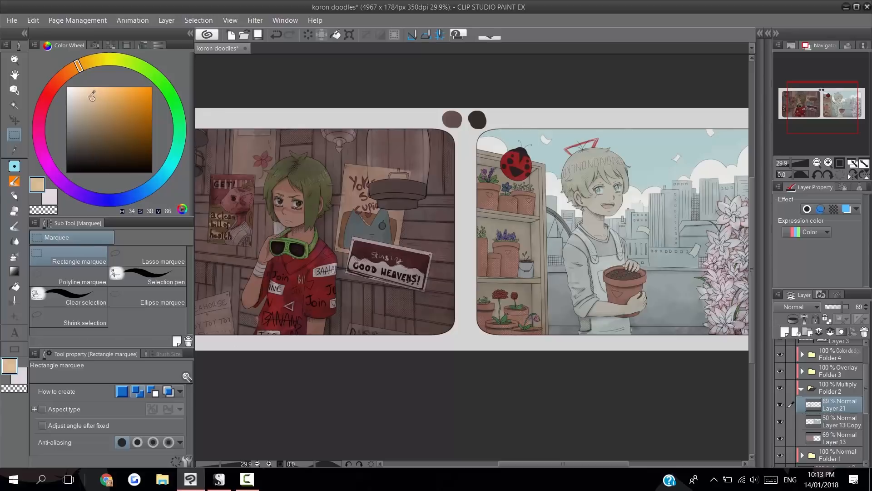
{"action": "left_click", "coordinate": [14, 166]}
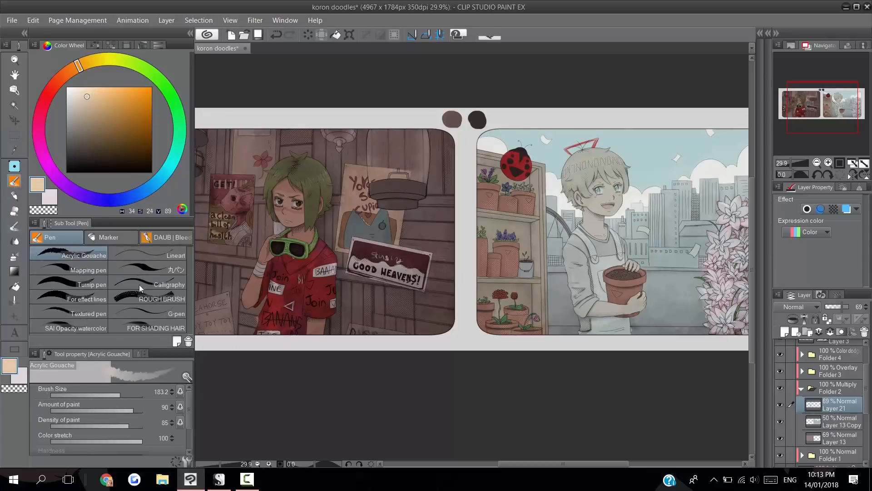
{"action": "left_click", "coordinate": [87, 270]}
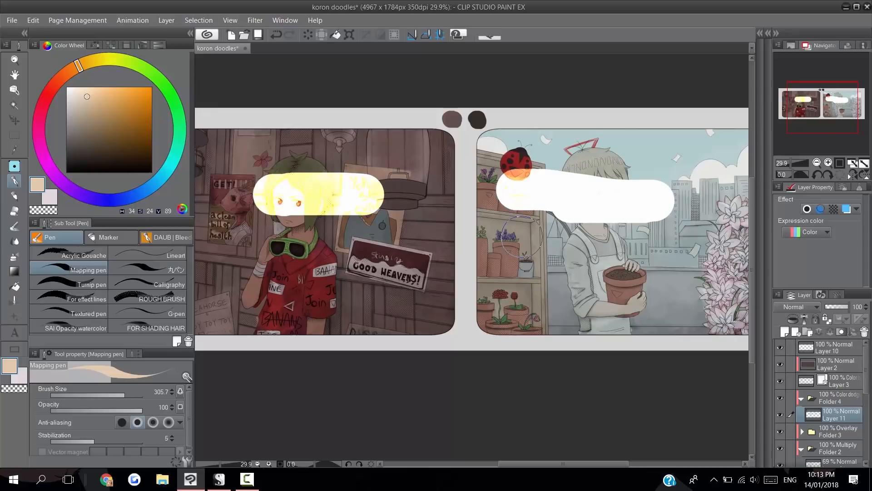
Step: Pick a dark reddish brown colour from the colour wheel
{"action": "left_click", "coordinate": [55, 83]}
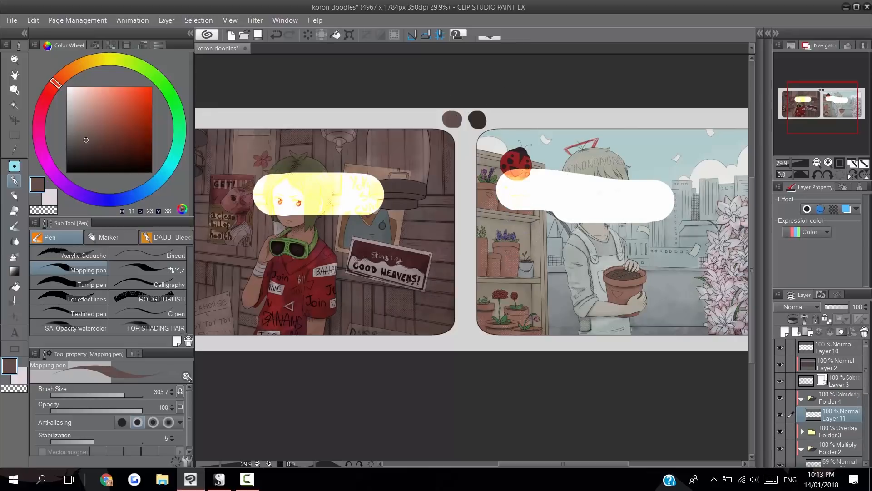
{"action": "left_click", "coordinate": [78, 65]}
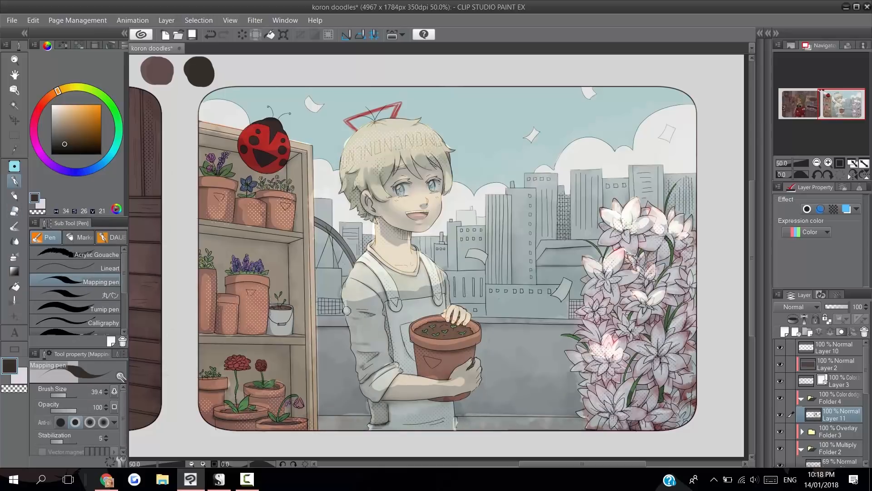
Step: Refine the dodge light over the boy and flowers in the right panel
{"action": "left_click", "coordinate": [53, 238]}
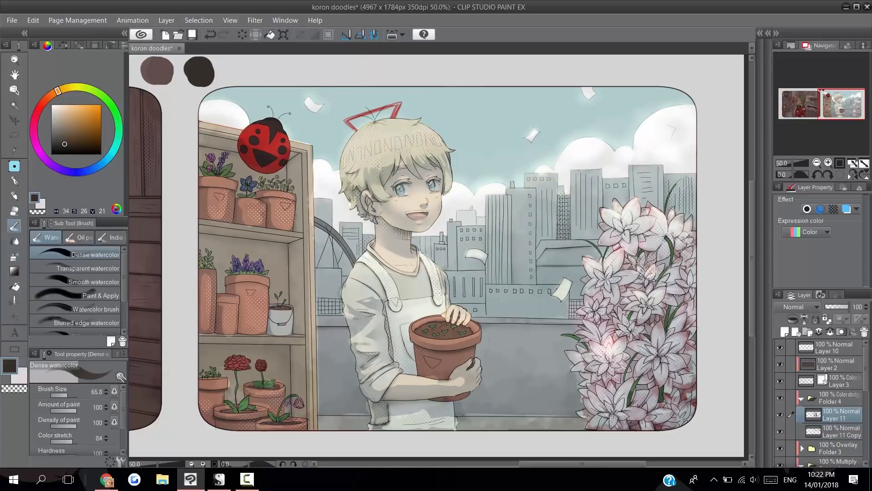
Step: Add Layer 12 for the glow, then erase excess light with the soft Eraser
{"action": "left_click", "coordinate": [14, 211]}
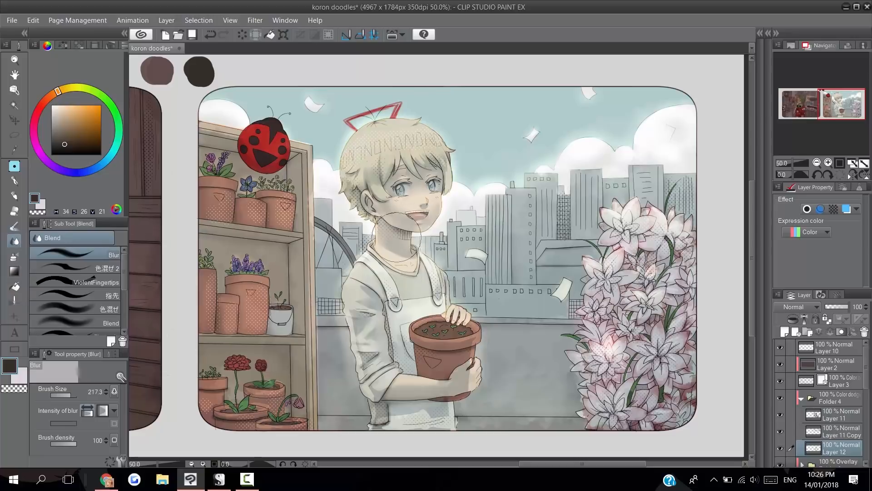
{"action": "left_click", "coordinate": [15, 243]}
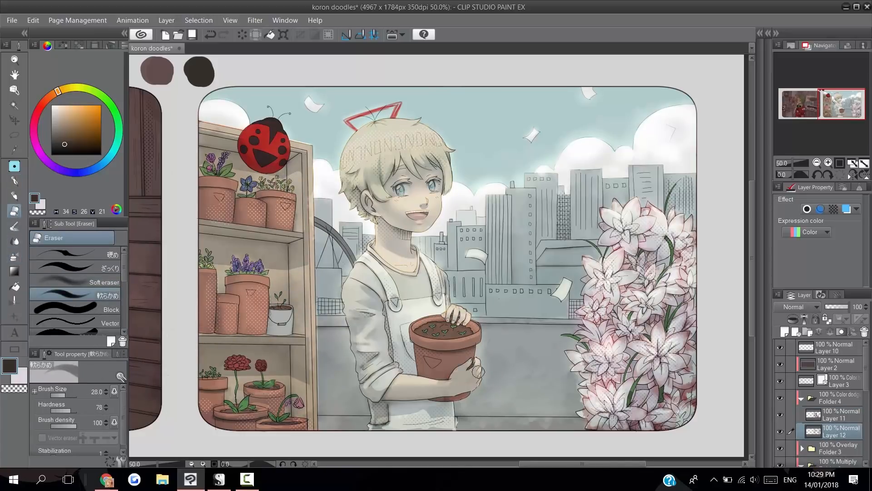
Step: Paint warm pink glow on the left panel's lamps on new lighting layers
{"action": "left_click", "coordinate": [14, 240]}
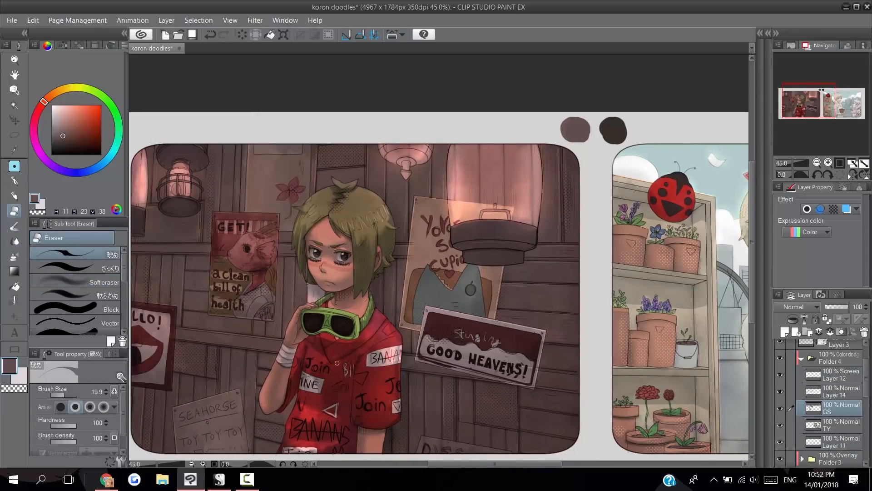
Step: Set Hue/Saturation/Luminosity saturation to -22 and confirm
{"action": "left_click", "coordinate": [14, 182]}
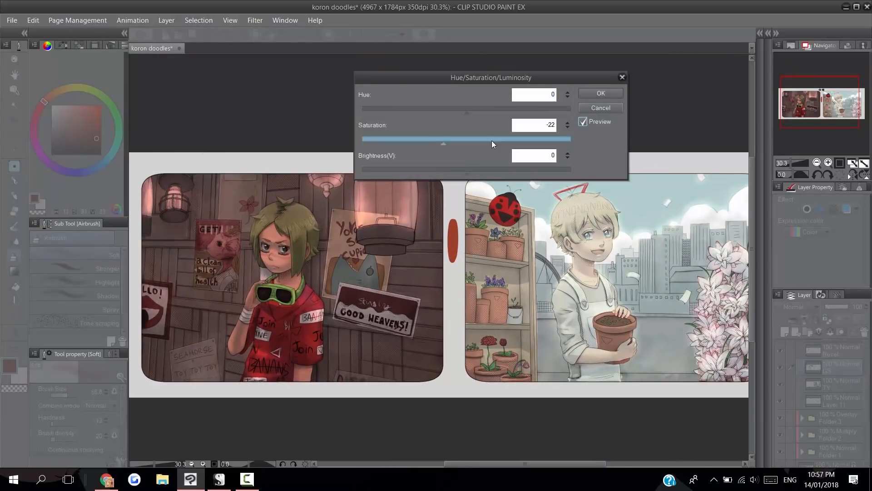
{"action": "left_click", "coordinate": [601, 92]}
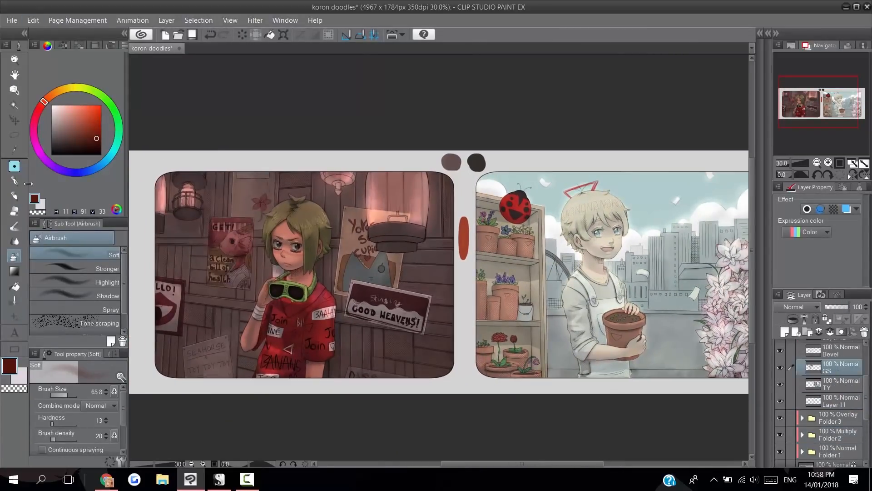